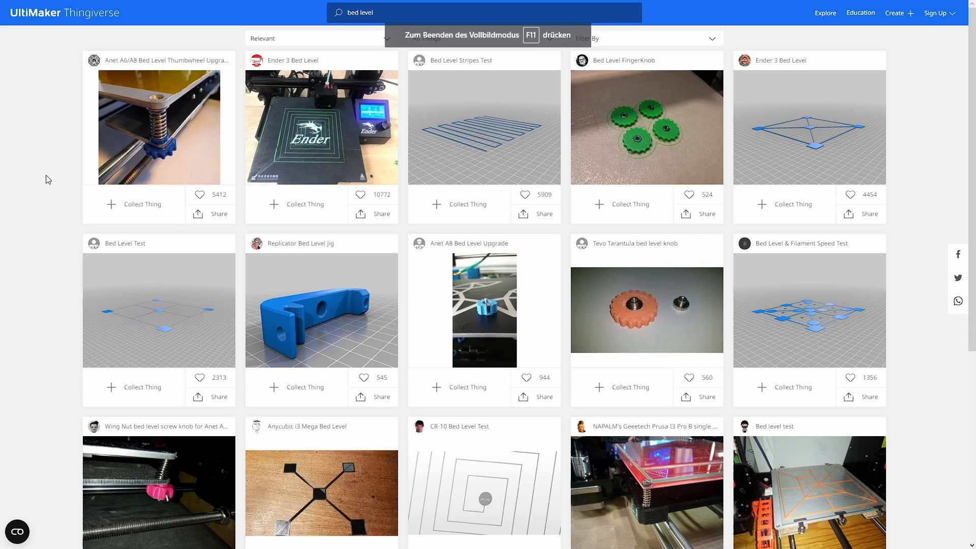
scroll(down, 3)
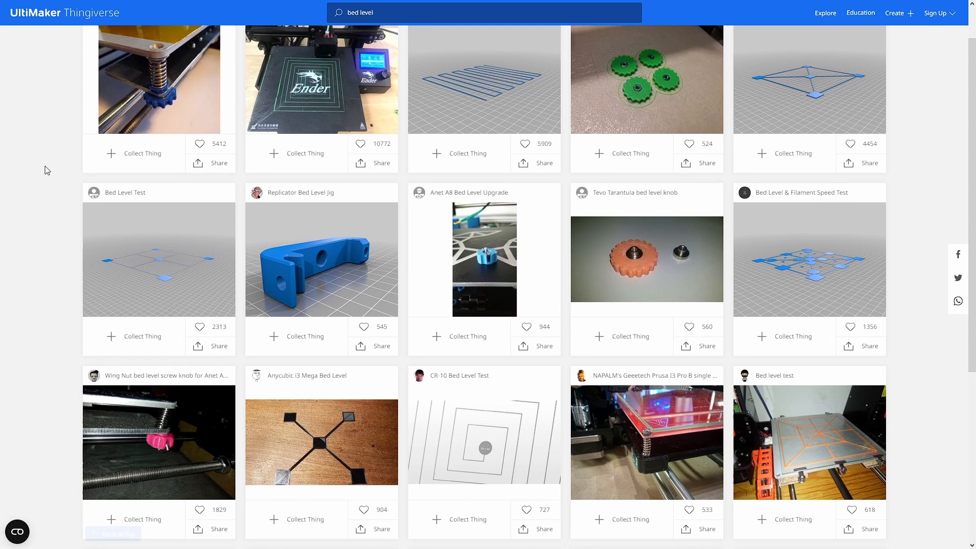
scroll(down, 3)
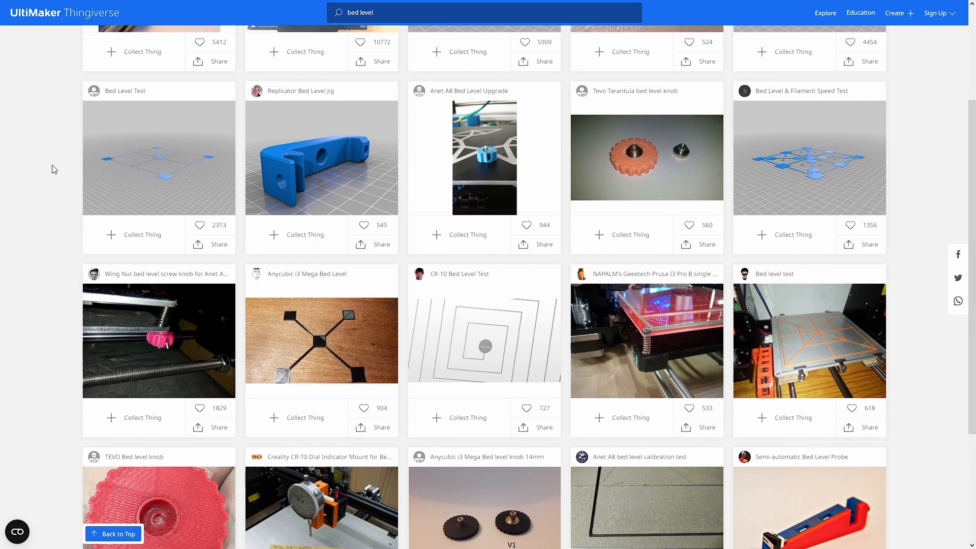
scroll(down, 3)
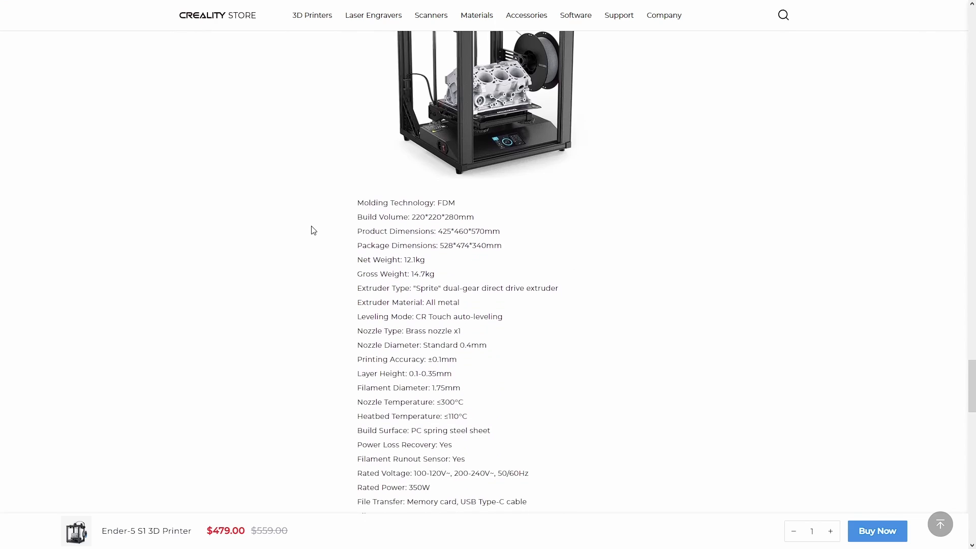
scroll(down, 3)
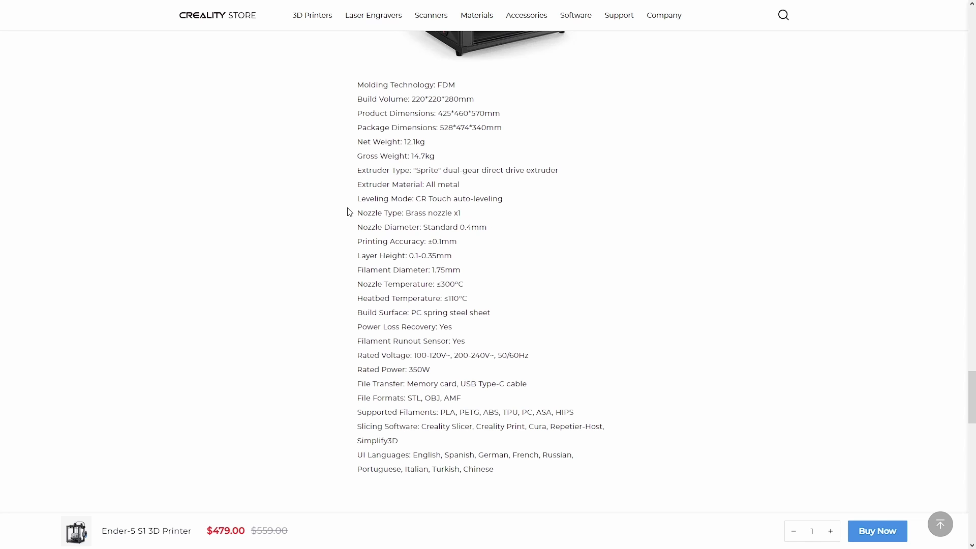